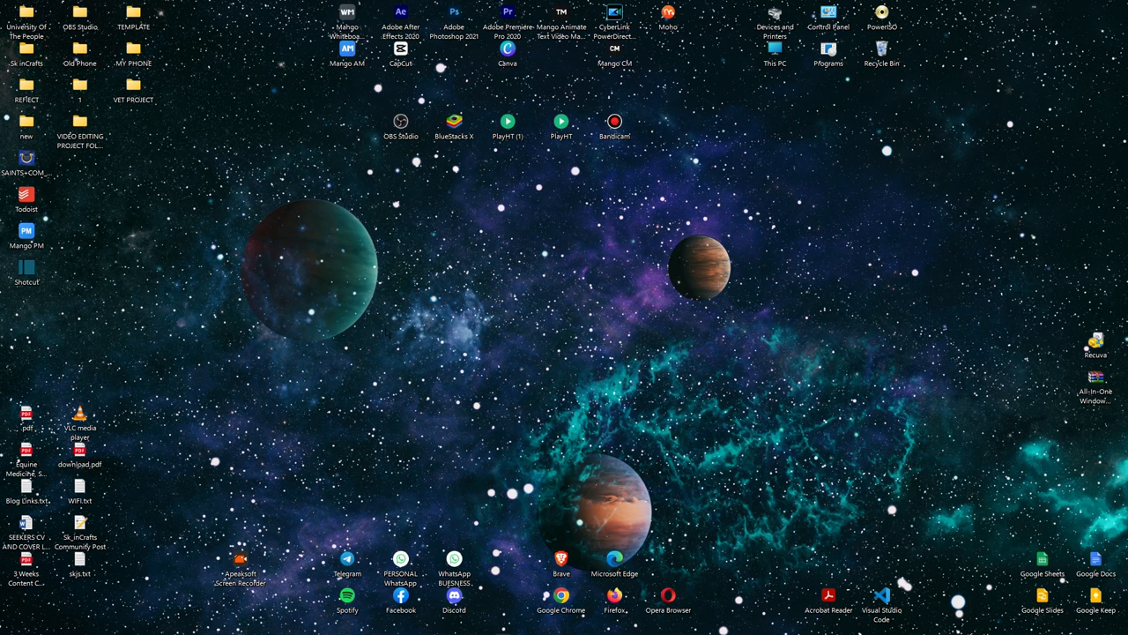
- Open the Windows Temp folder by entering TEMP in the Run dialog
{"action": "left_click", "coordinate": [881, 49]}
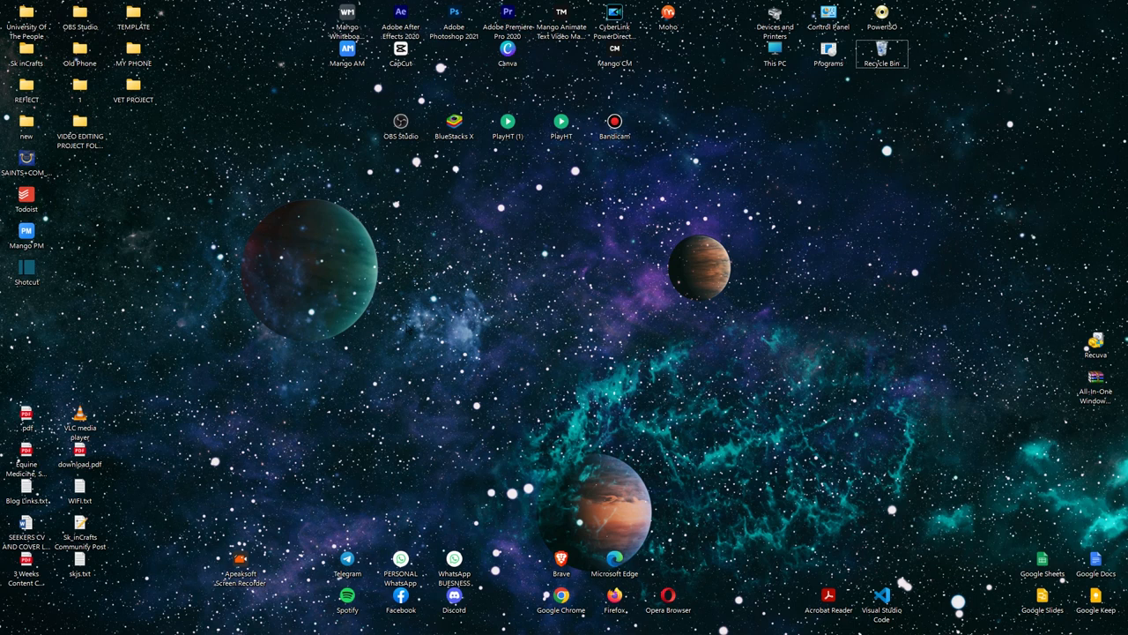
{"action": "mouse_move", "coordinate": [406, 331]}
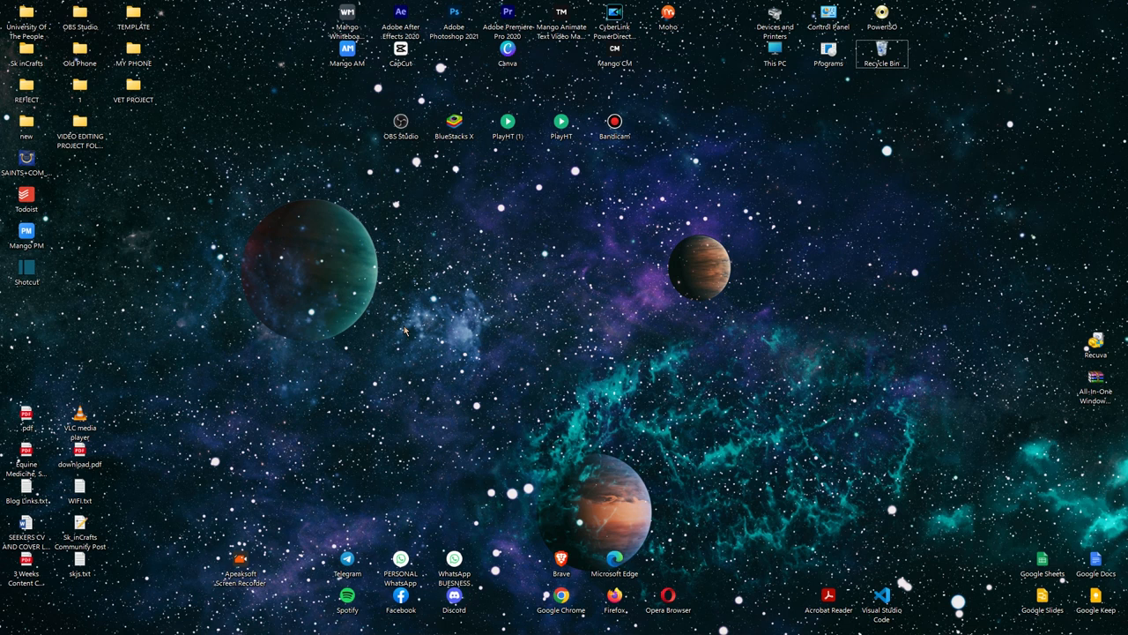
{"action": "key", "text": "Win+r"}
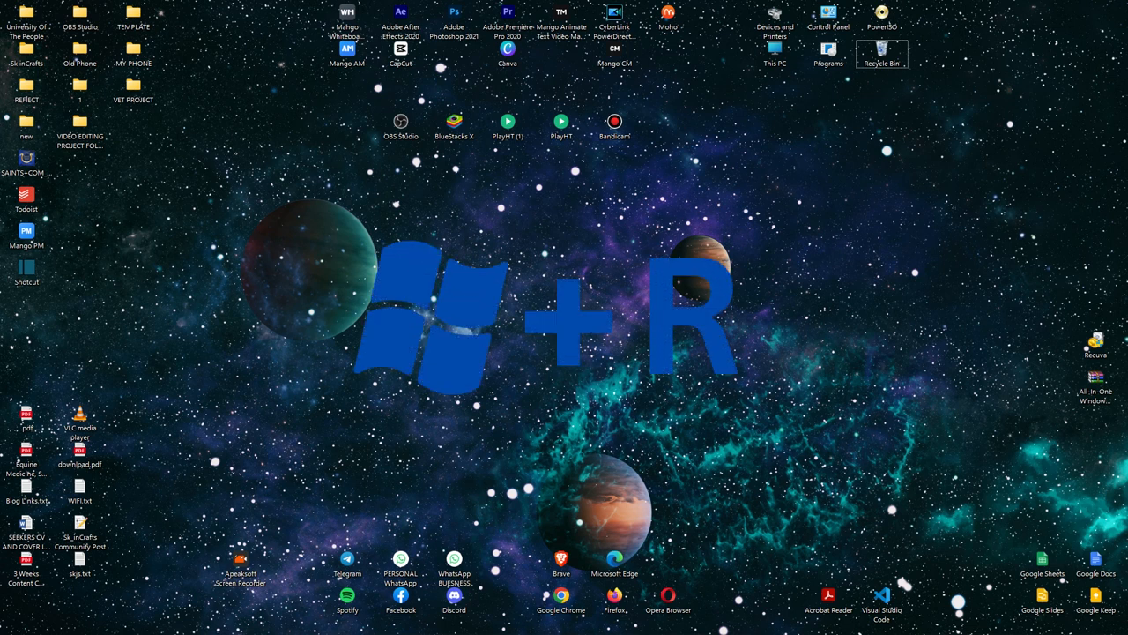
{"action": "type", "text": "PREFETCH"}
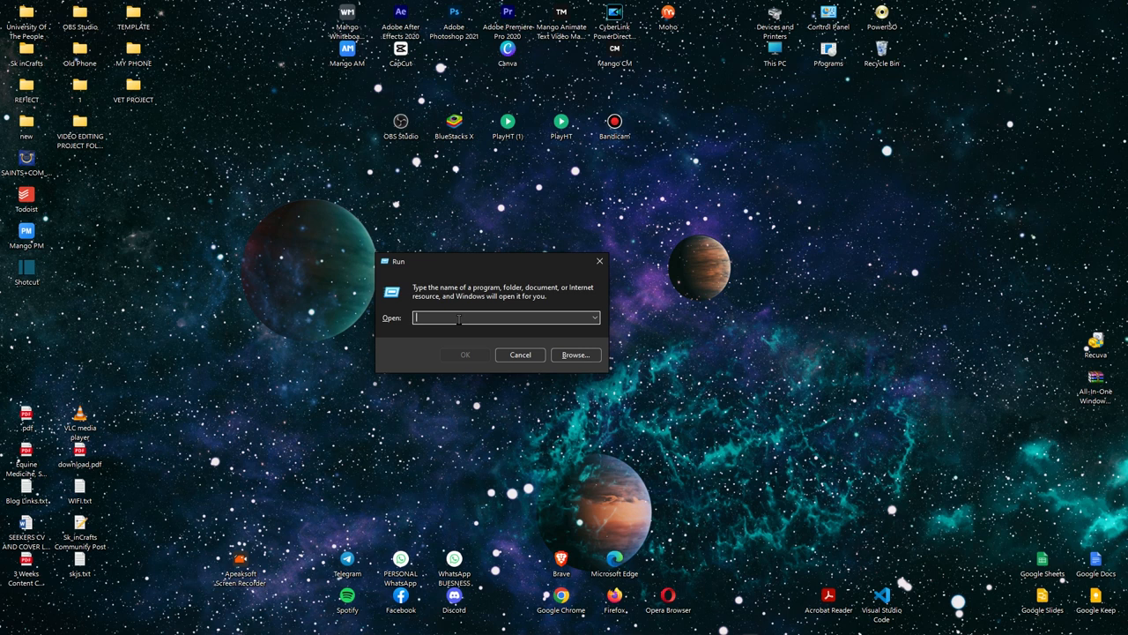
{"action": "mouse_move", "coordinate": [447, 316]}
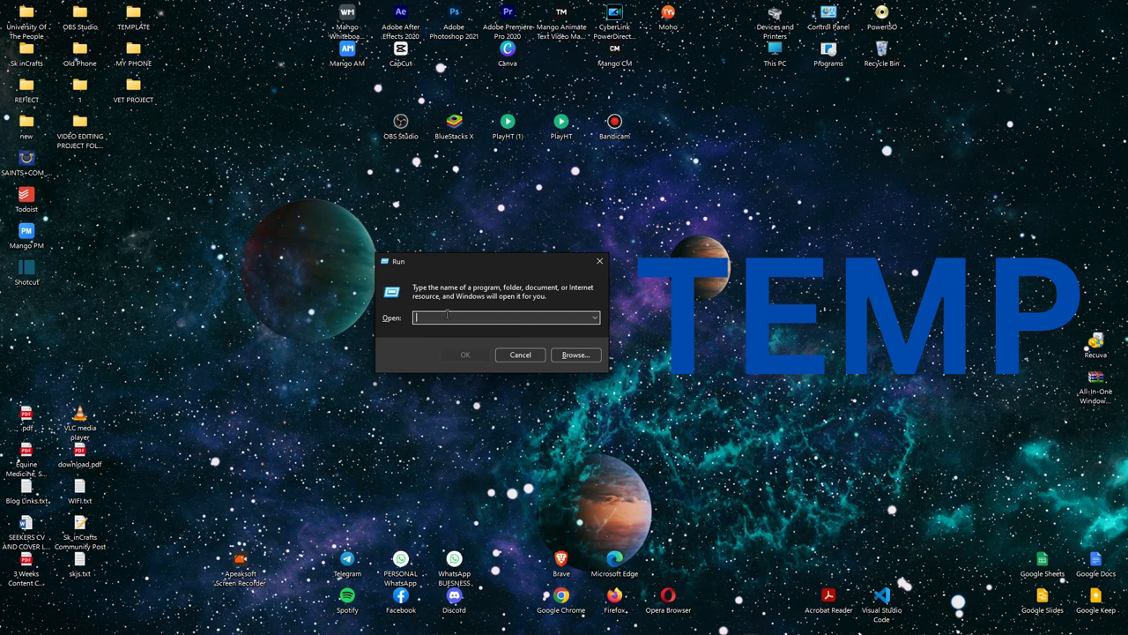
{"action": "type", "text": "TEA"}
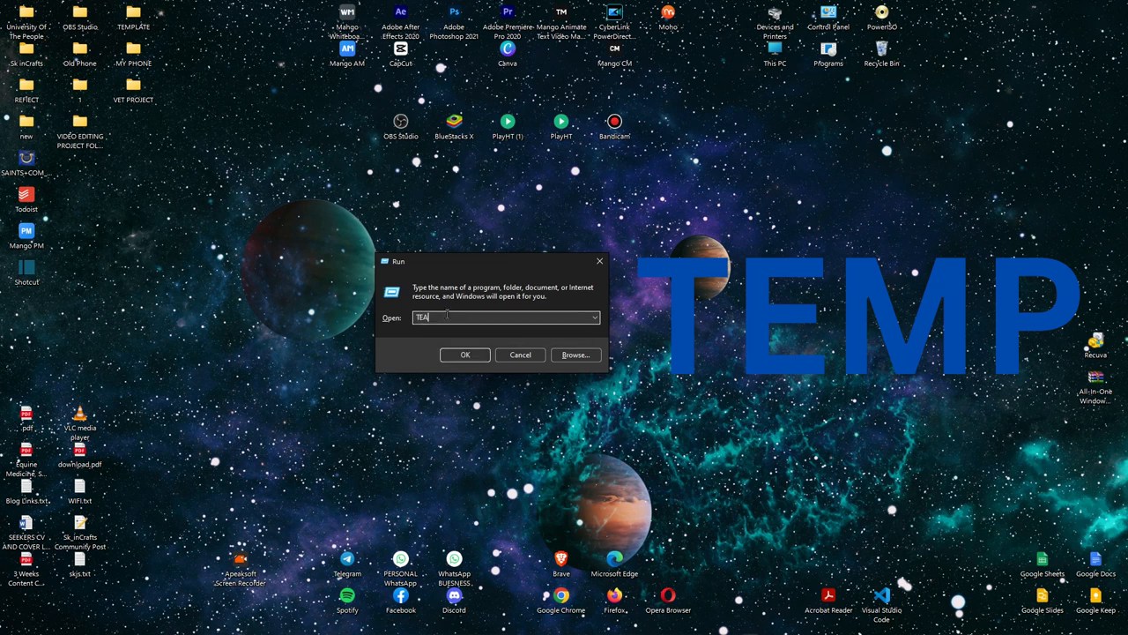
{"action": "type", "text": "TEM"}
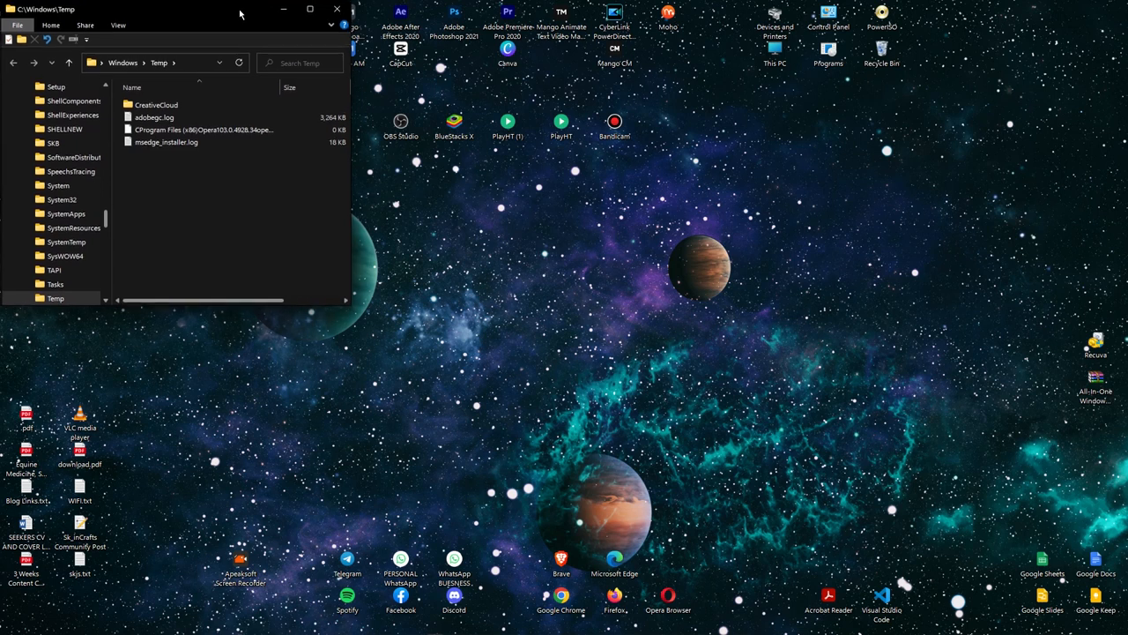
- Open the user's local %TEMP% folder from the Run dialog in a second window
{"action": "left_click", "coordinate": [166, 142]}
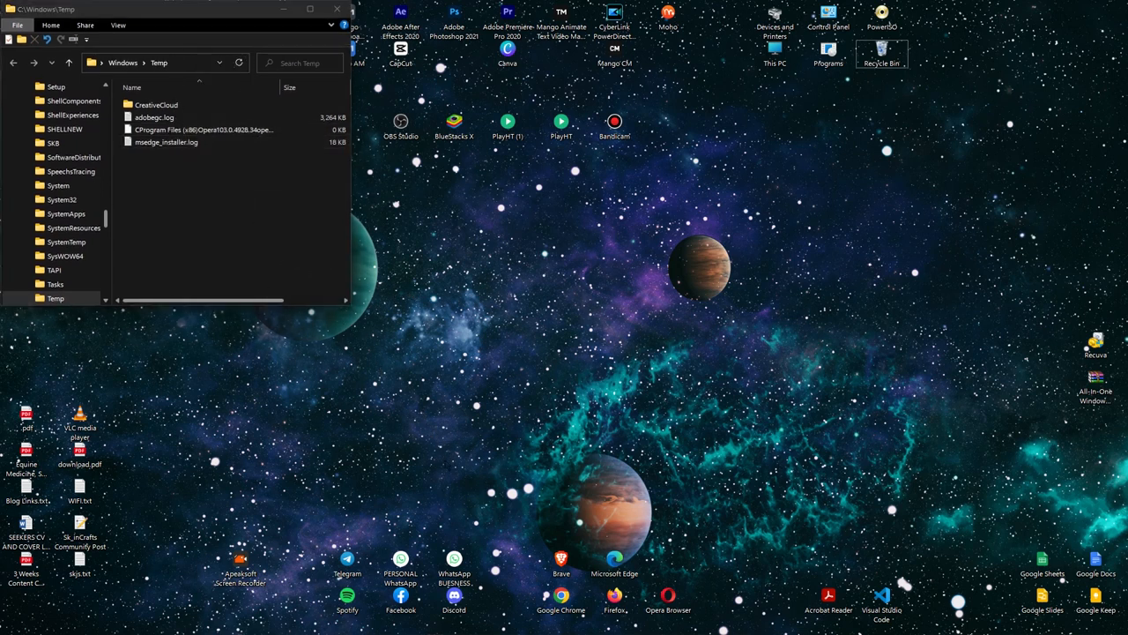
{"action": "key", "text": "Win+r"}
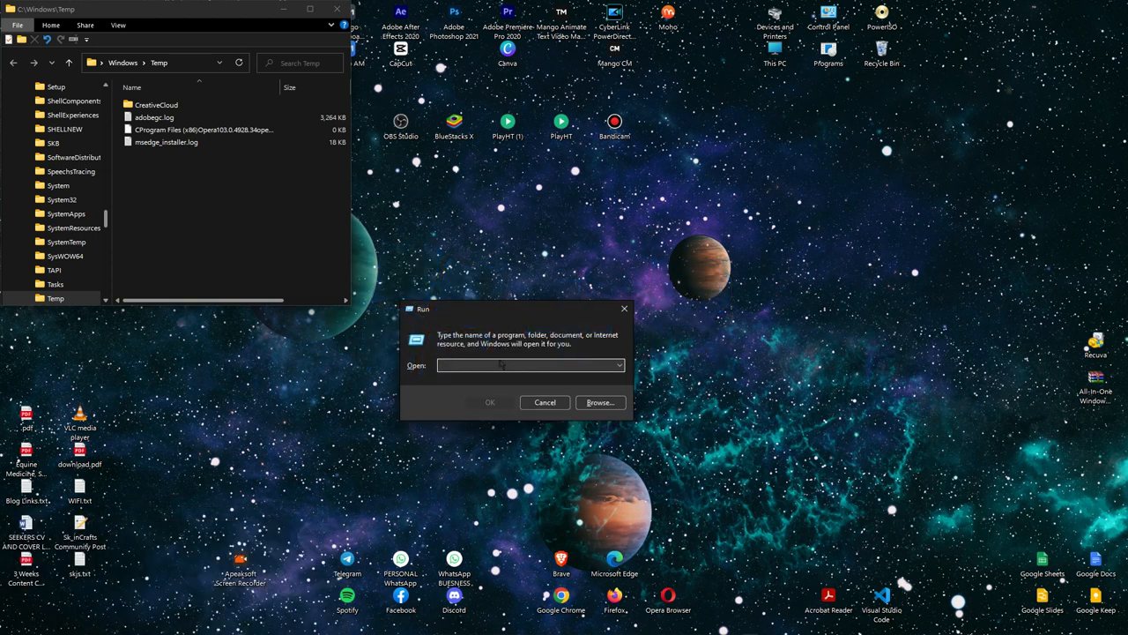
{"action": "type", "text": "%TEMP%"}
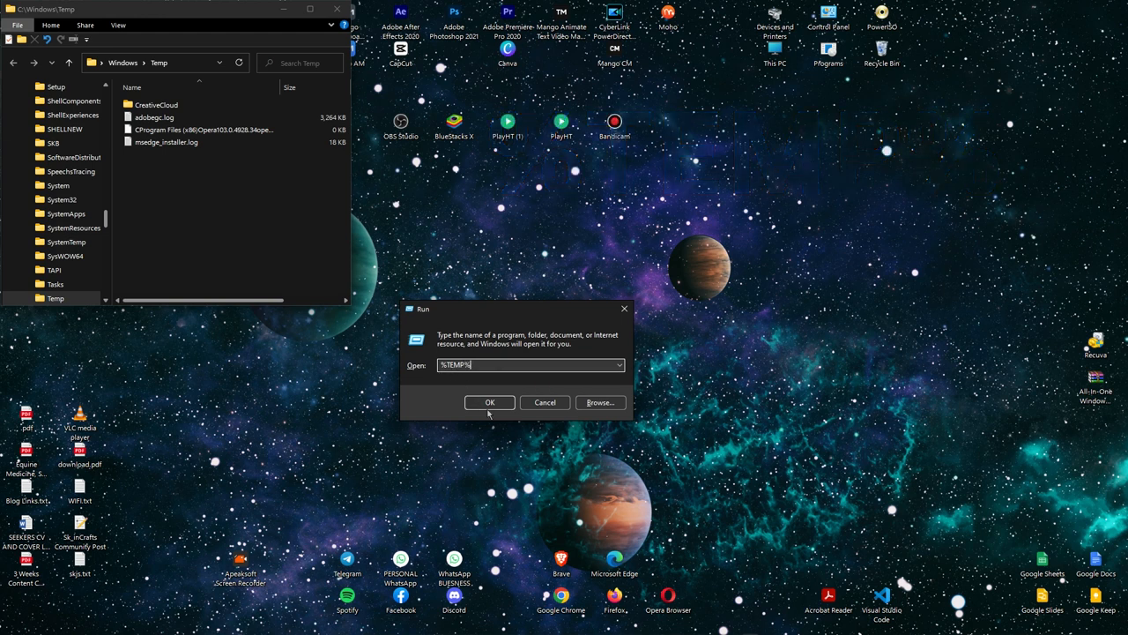
{"action": "left_click", "coordinate": [489, 402]}
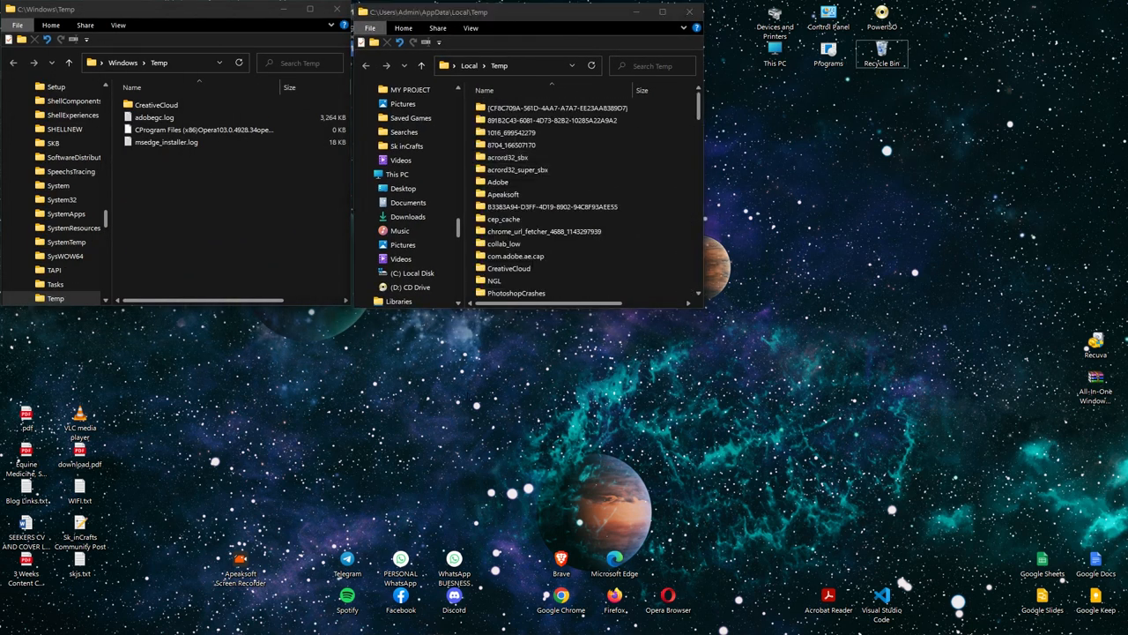
- Open the Prefetch folder from the Run dialog in a third window
{"action": "key", "text": "win+r"}
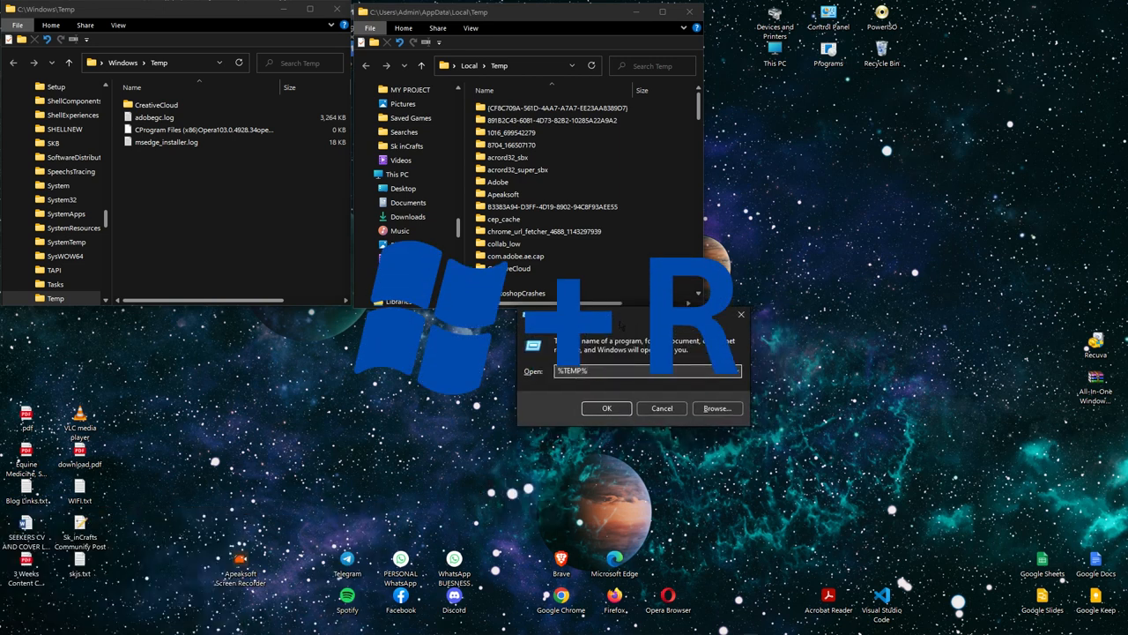
{"action": "type", "text": "PREFETCH"}
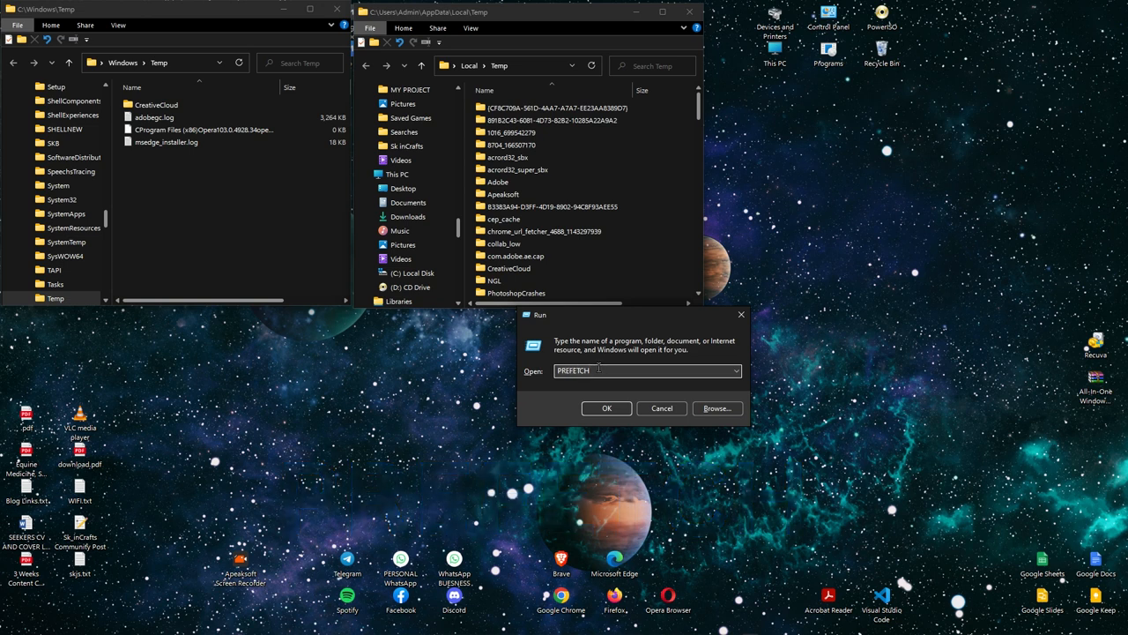
{"action": "left_click", "coordinate": [606, 407]}
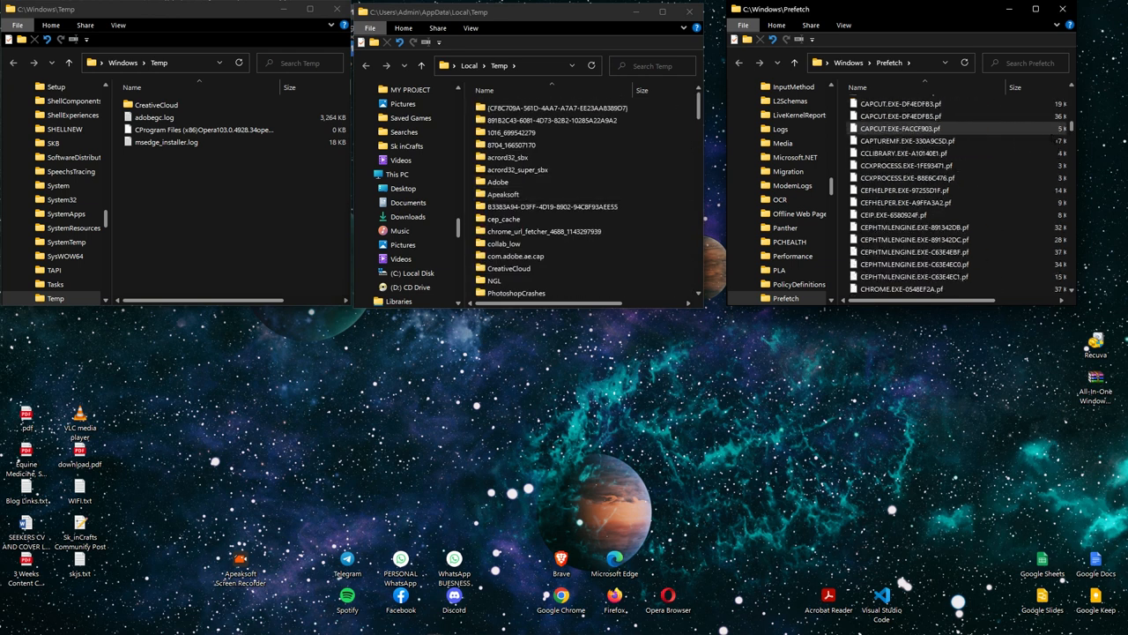
{"action": "scroll", "scroll_direction": "down", "scroll_amount": 3}
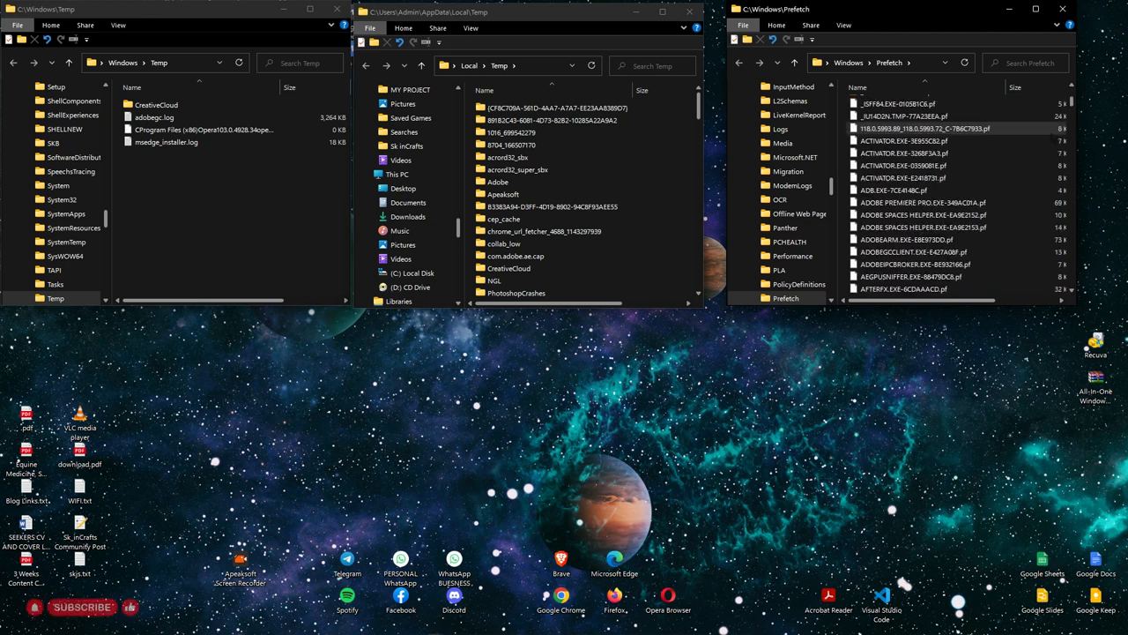
{"action": "scroll", "scroll_direction": "down", "scroll_amount": 3}
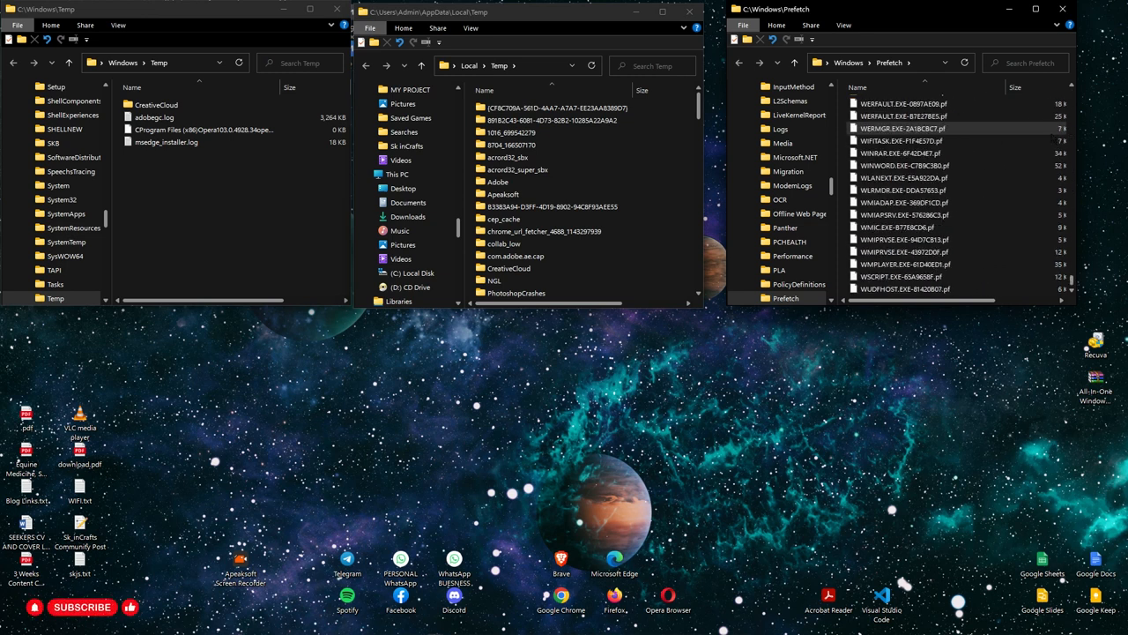
{"action": "scroll", "scroll_direction": "down", "scroll_amount": 3}
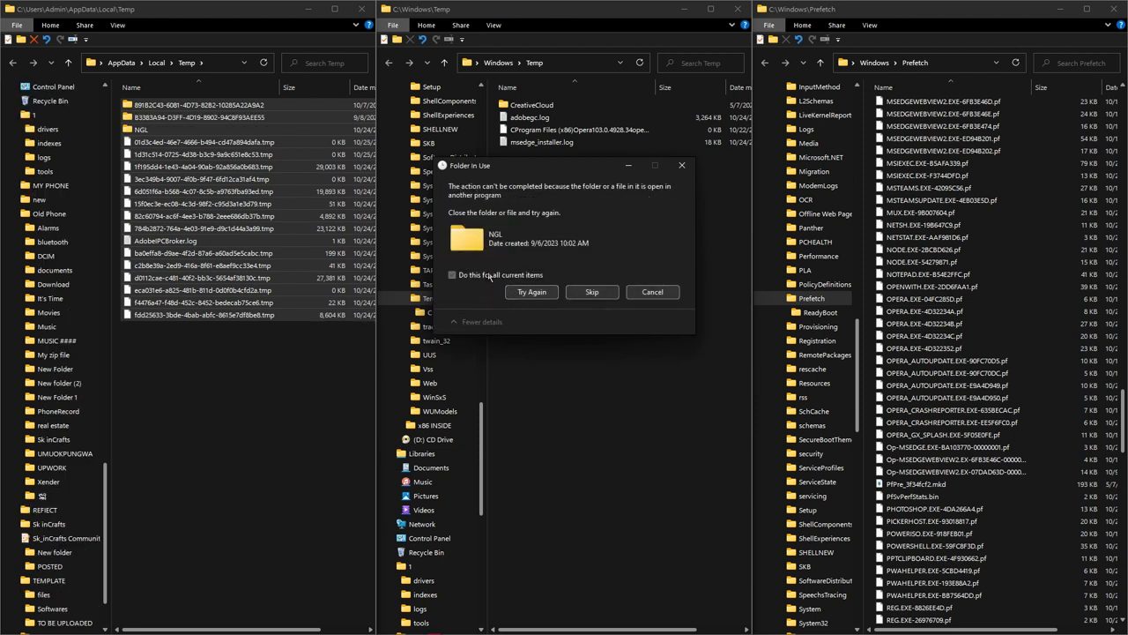
{"action": "mouse_move", "coordinate": [472, 238]}
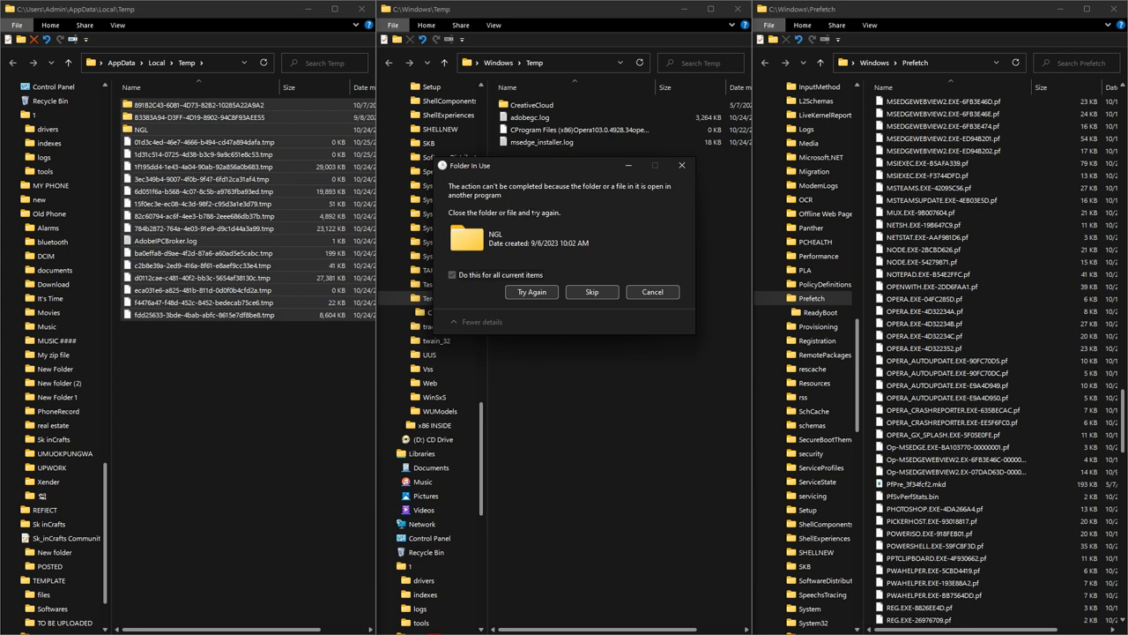
{"action": "mouse_move", "coordinate": [469, 176]}
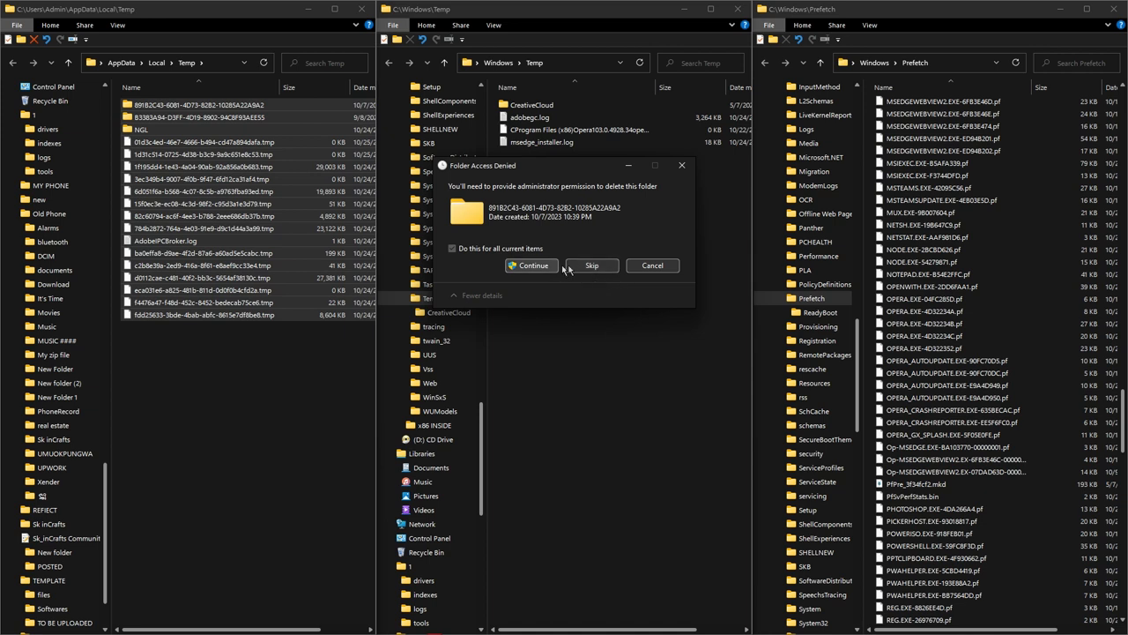
- Grant administrator permission so the Temp items are recycled
{"action": "left_click", "coordinate": [531, 265]}
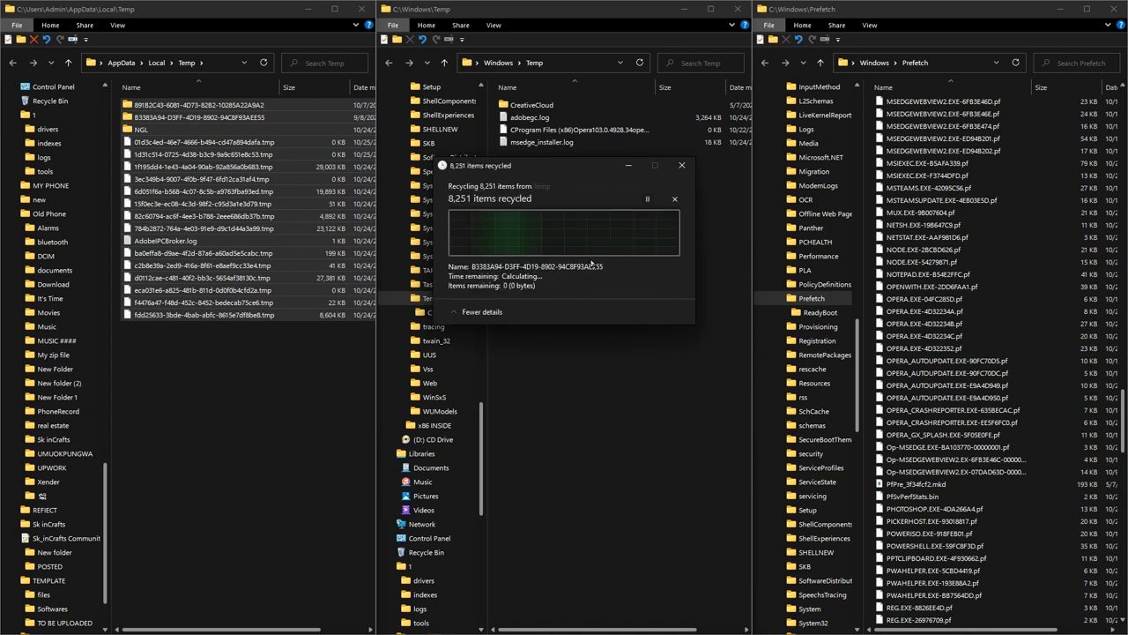
{"action": "mouse_move", "coordinate": [464, 246]}
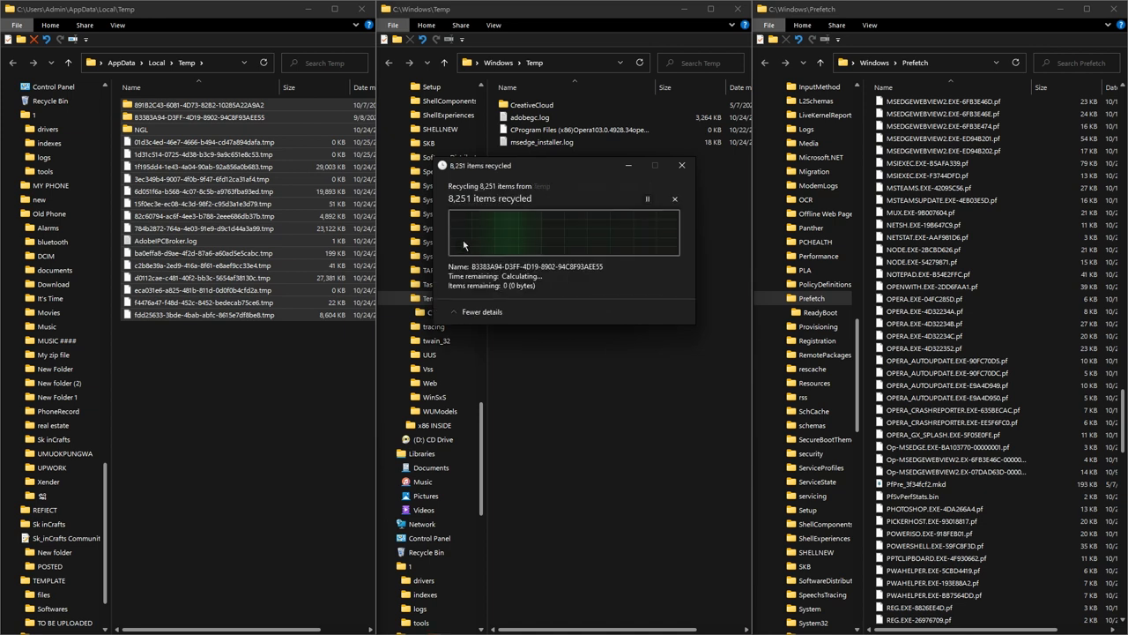
{"action": "mouse_move", "coordinate": [507, 259]}
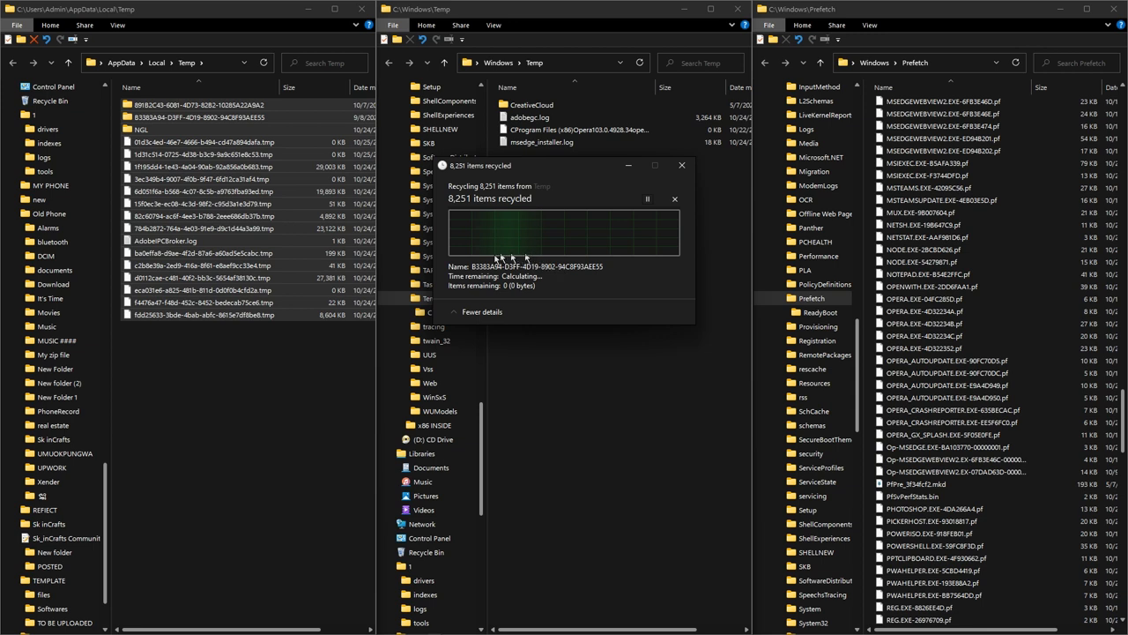
{"action": "left_click_drag", "start_coordinate": [564, 165], "coordinate": [256, 187]}
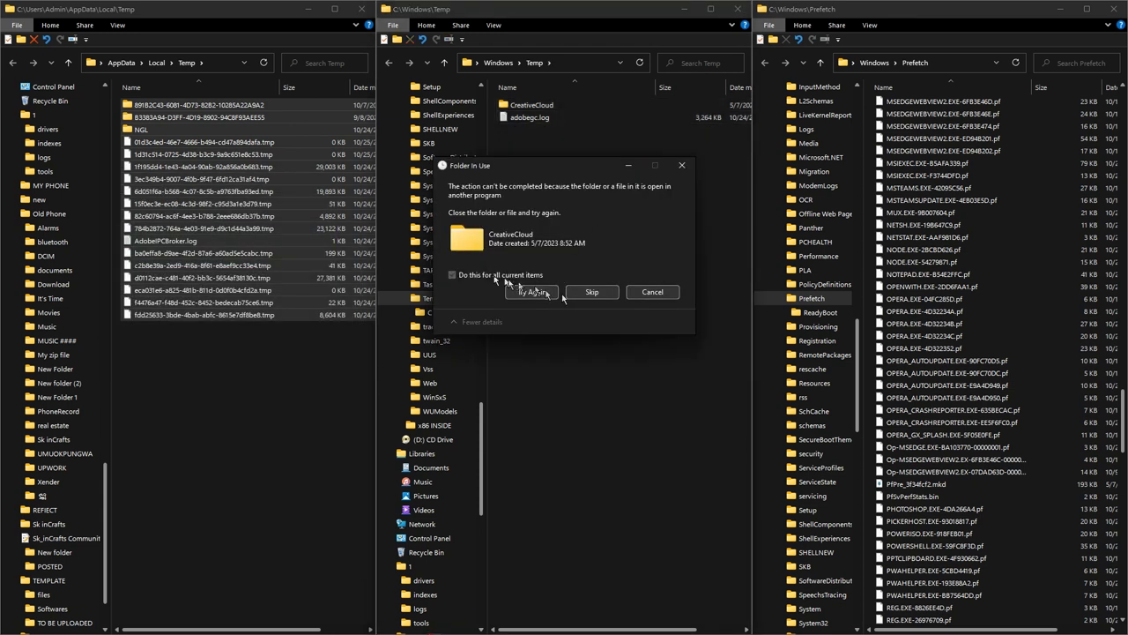
- Skip the in-use CreativeCloud folder and the PfPre_3f34fcf2.mkd file during deletion
{"action": "left_click", "coordinate": [591, 292]}
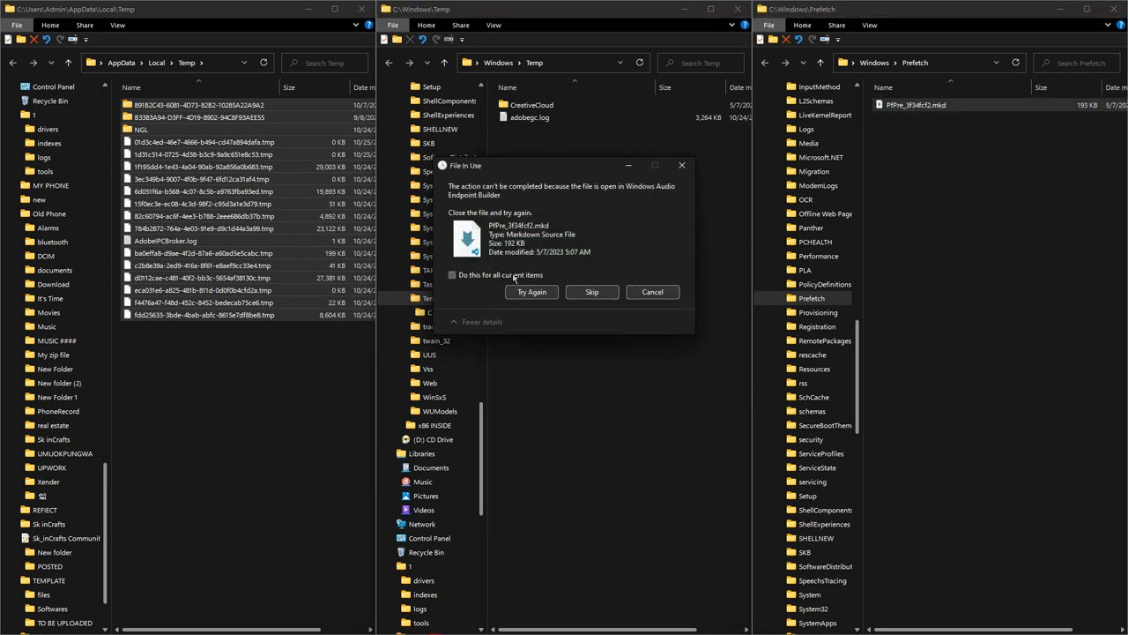
{"action": "left_click", "coordinate": [592, 291]}
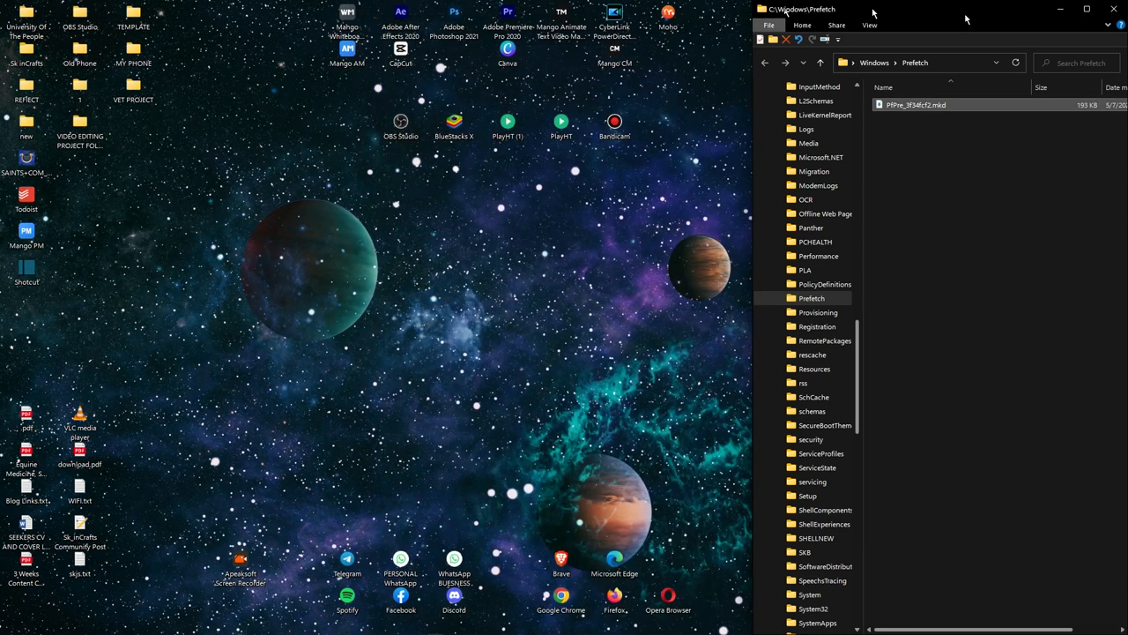
- Close the Prefetch folder window, leaving the desktop clear
{"action": "left_click", "coordinate": [1113, 9]}
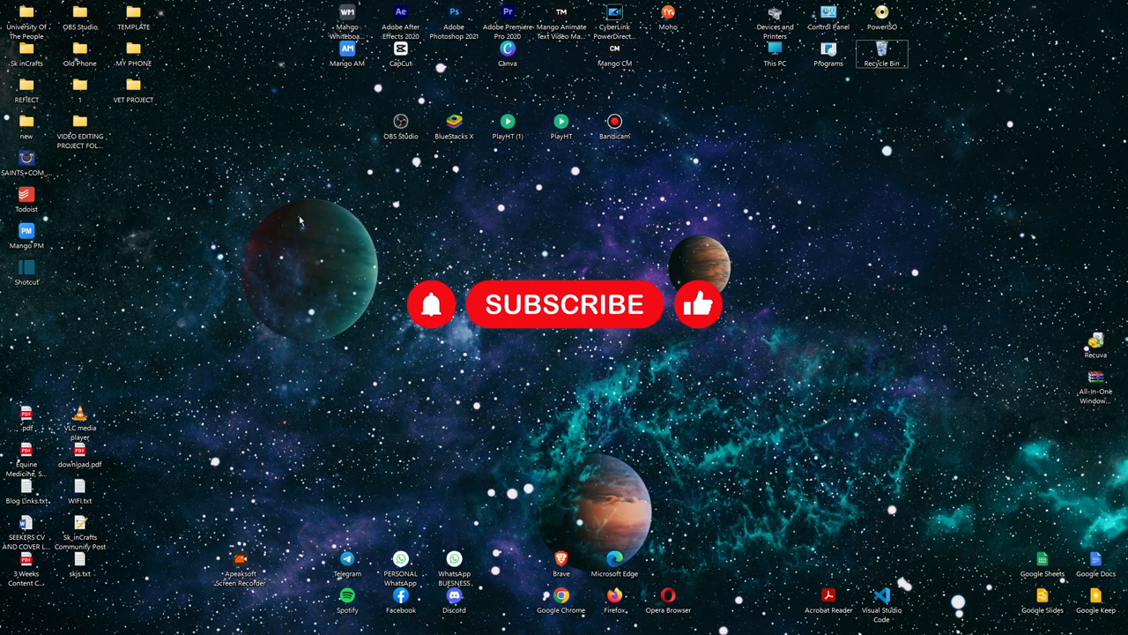
{"action": "mouse_move", "coordinate": [314, 227]}
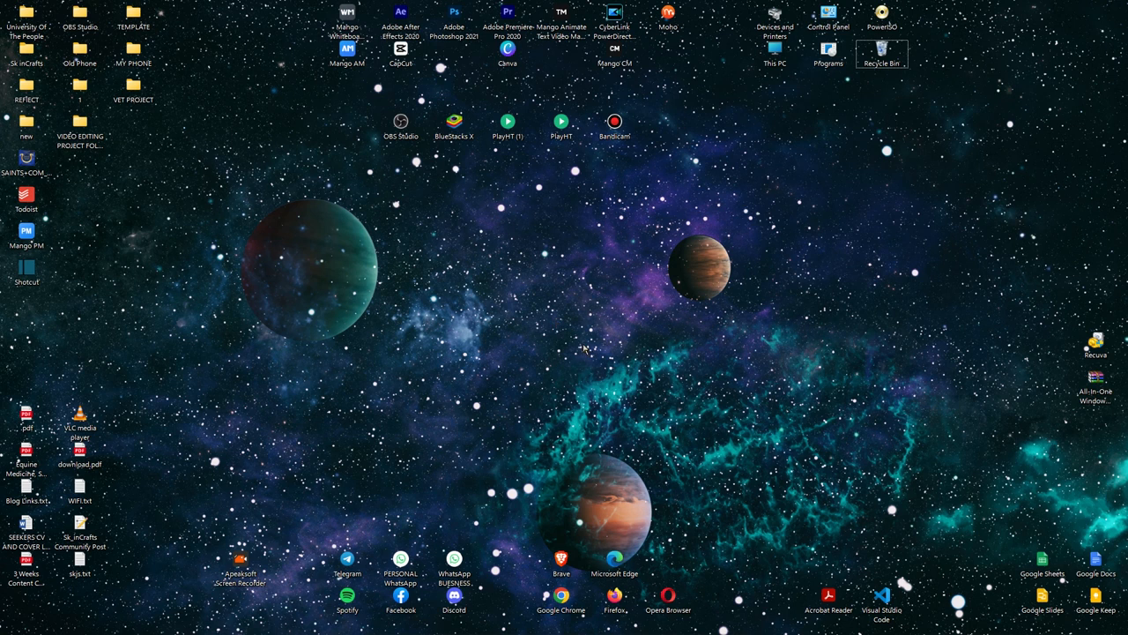
{"action": "mouse_move", "coordinate": [585, 341]}
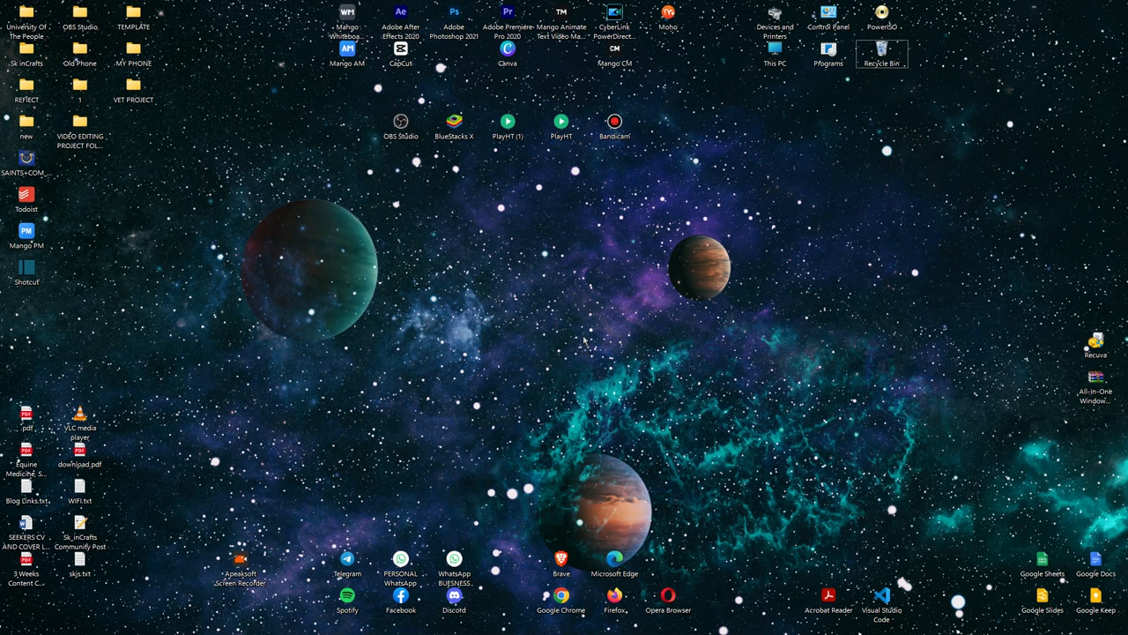
{"action": "mouse_move", "coordinate": [824, 545]}
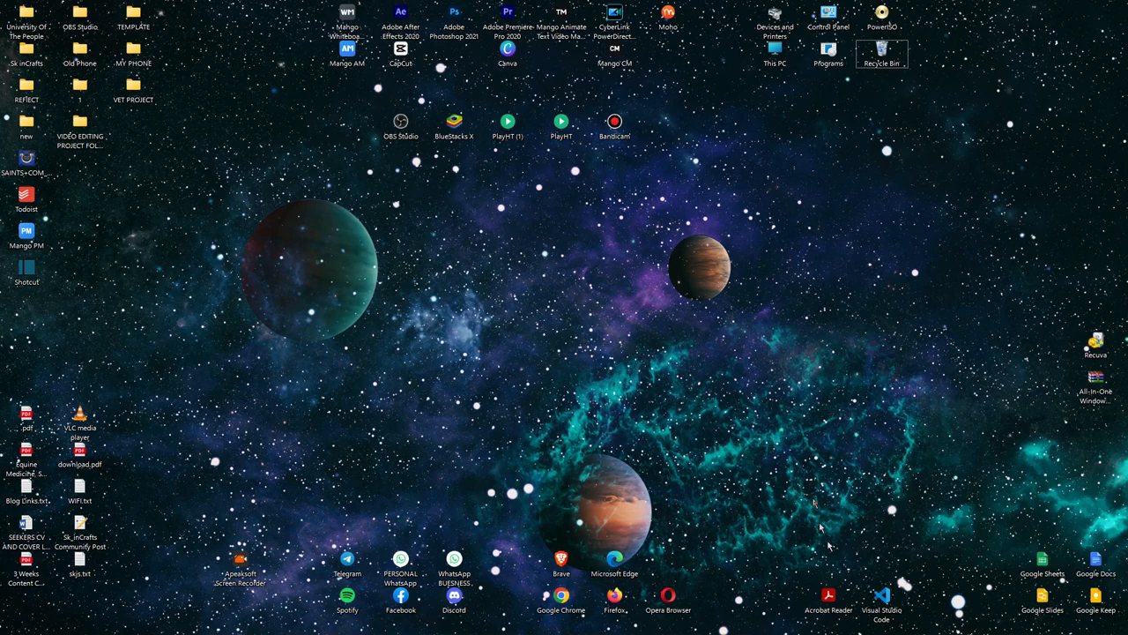